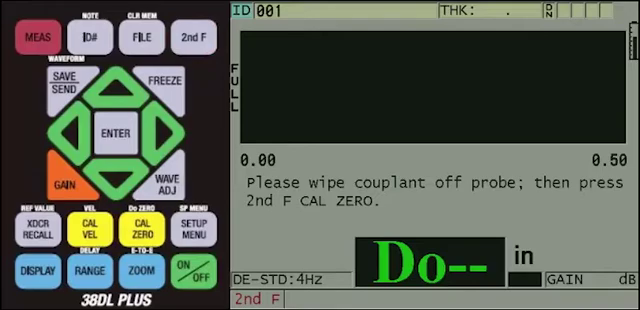
# Step: Zero the probe with 2nd F, CAL ZERO after wiping the couplant off the transducer
pyautogui.click(132, 228)
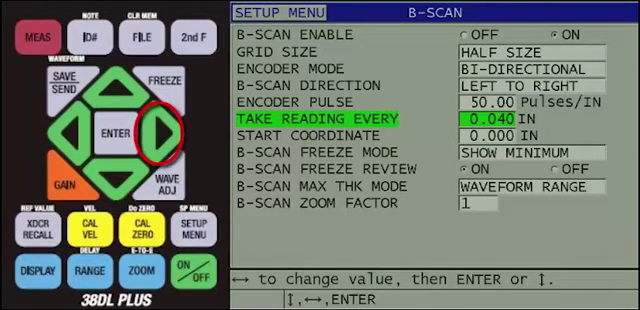
# Step: Set TAKE READING EVERY to 0.100 in and return to the measurement screen
pyautogui.click(172, 124)
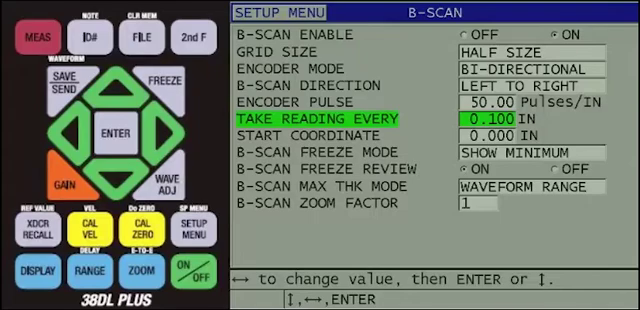
pyautogui.click(116, 126)
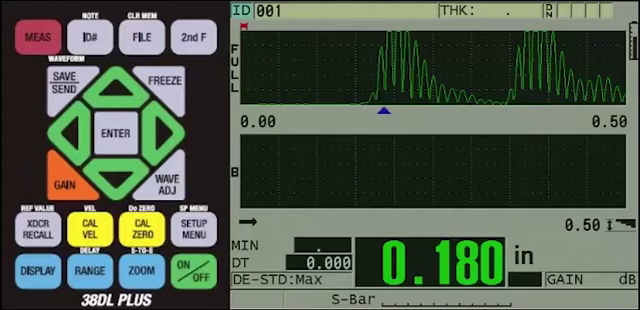
# Step: Calibrate the thick and thin standards, confirming the 0.200 in thin standard thickness
pyautogui.click(88, 228)
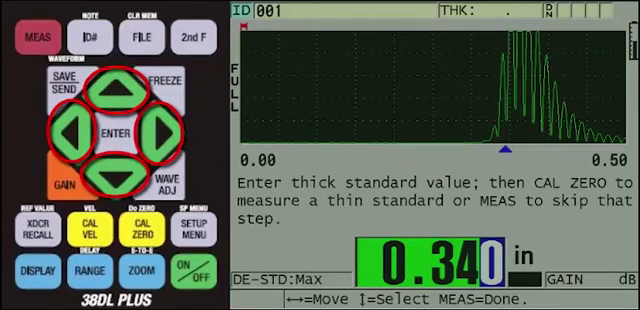
pyautogui.click(112, 90)
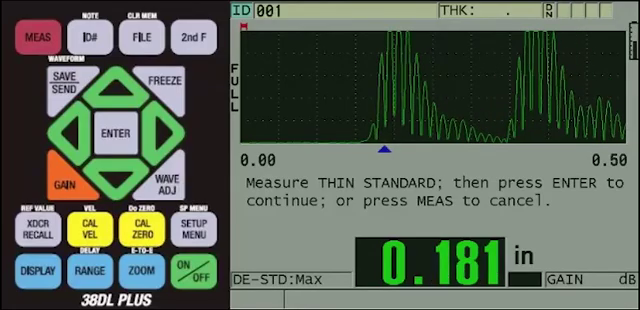
pyautogui.click(108, 128)
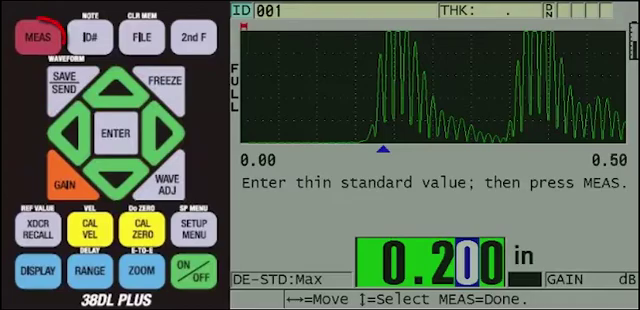
pyautogui.click(52, 36)
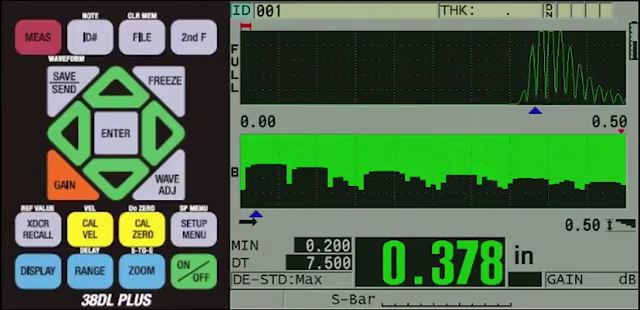
# Step: Store the encoded B-scan at ID 001 so the gauge advances to ID 002
pyautogui.click(164, 84)
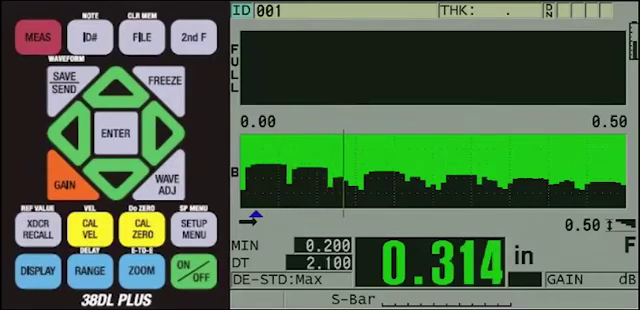
pyautogui.click(160, 84)
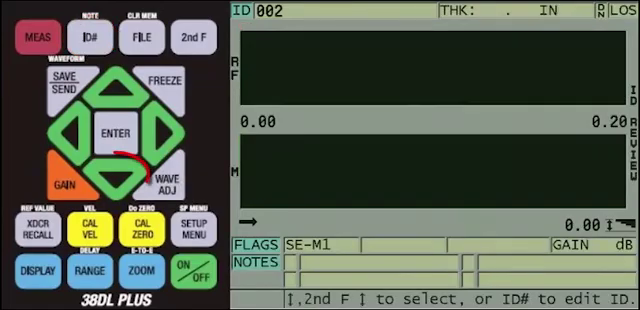
# Step: Set B-SCAN OUTPUT to ON in the COMM setup menu
pyautogui.click(116, 164)
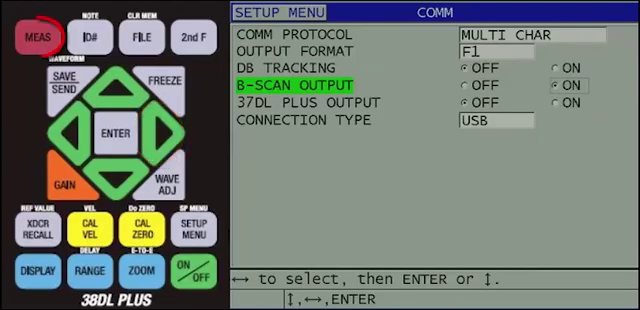
# Step: Receive the survey file from the gauge into GaugeView Thickness over USB
pyautogui.click(42, 28)
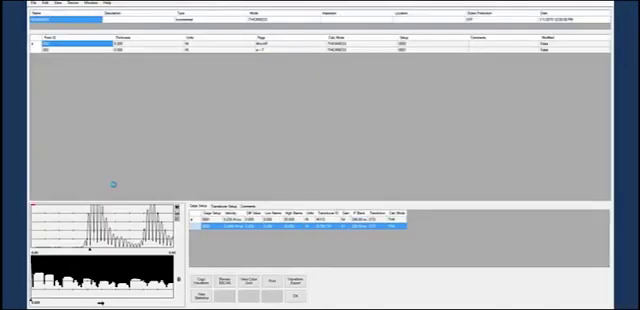
# Step: Open the B-scan view window for the recorded reading to see its profile and statistics
pyautogui.click(212, 288)
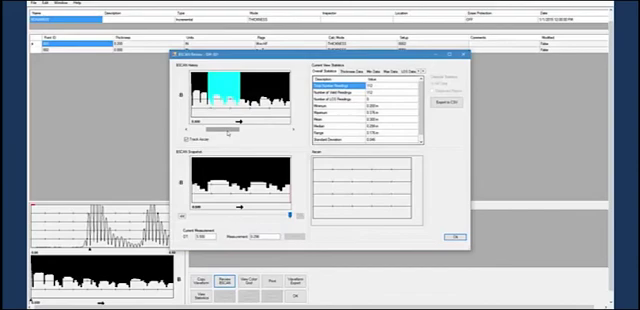